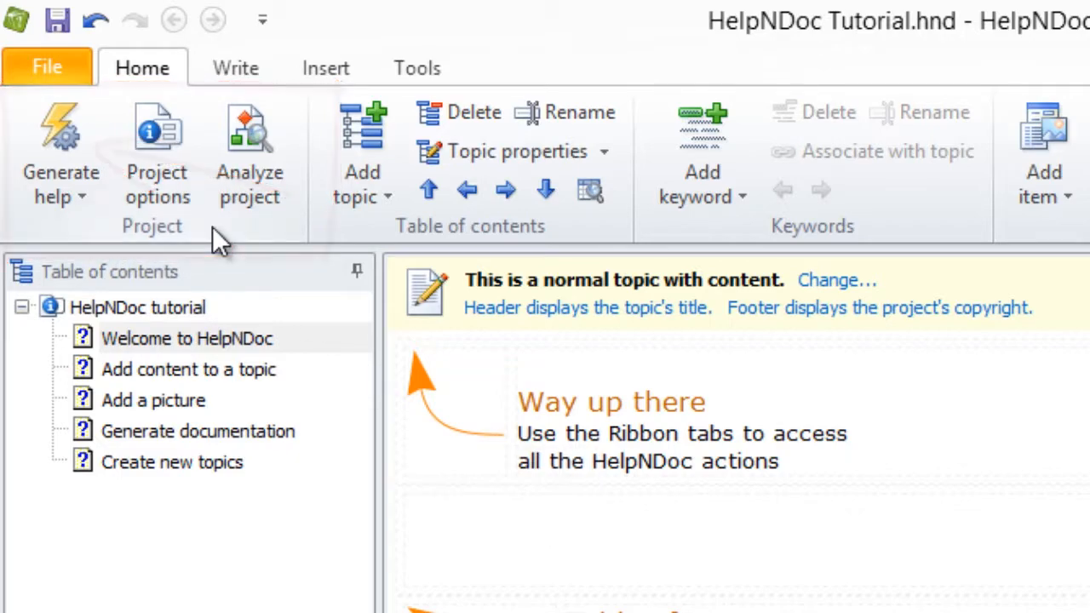
mouse_move(59, 153)
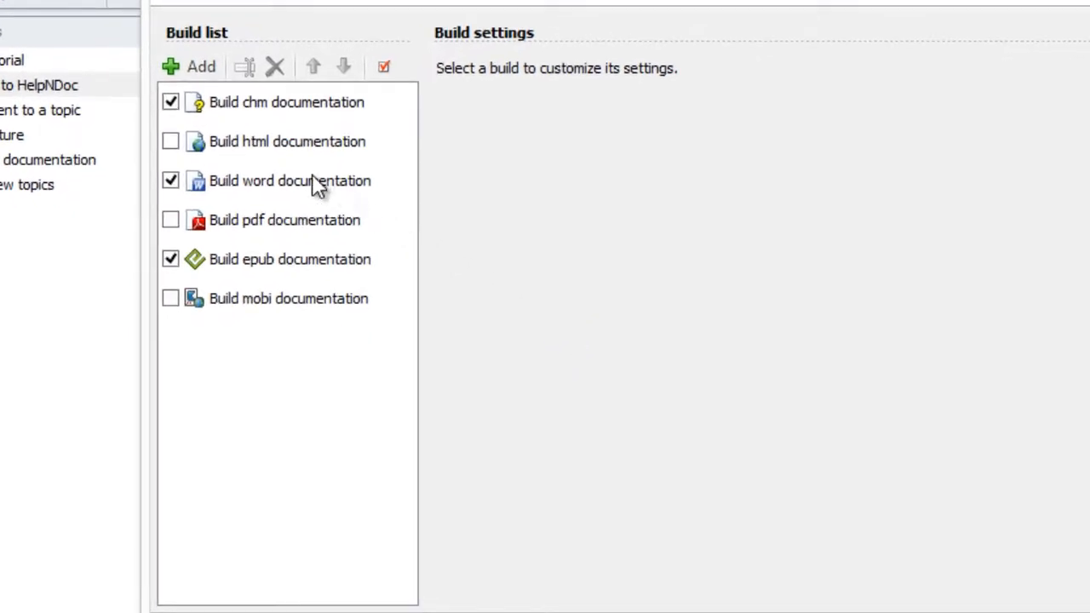
click(171, 102)
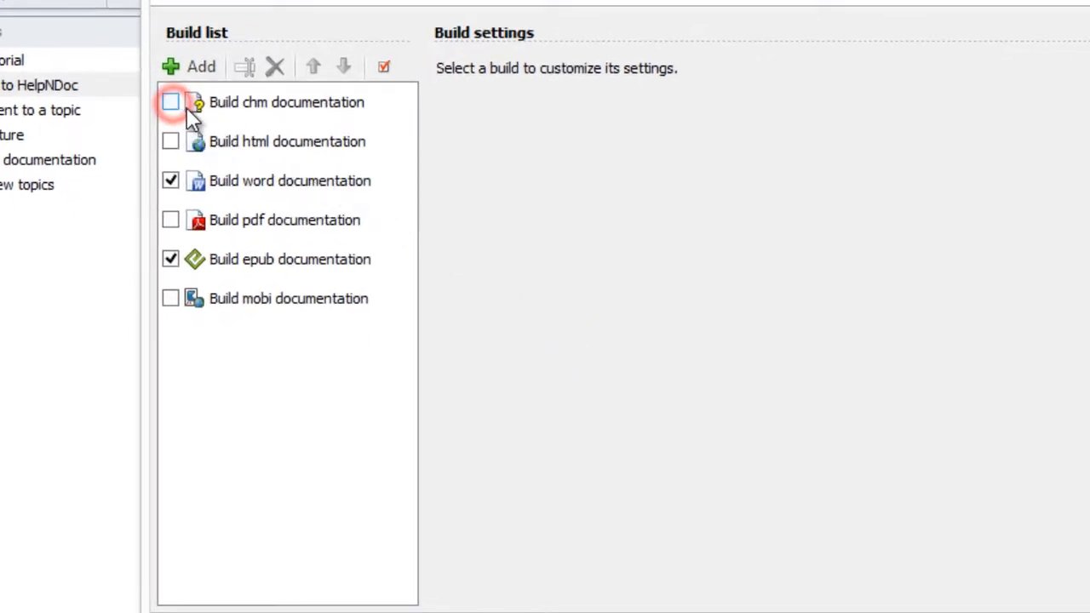
click(170, 102)
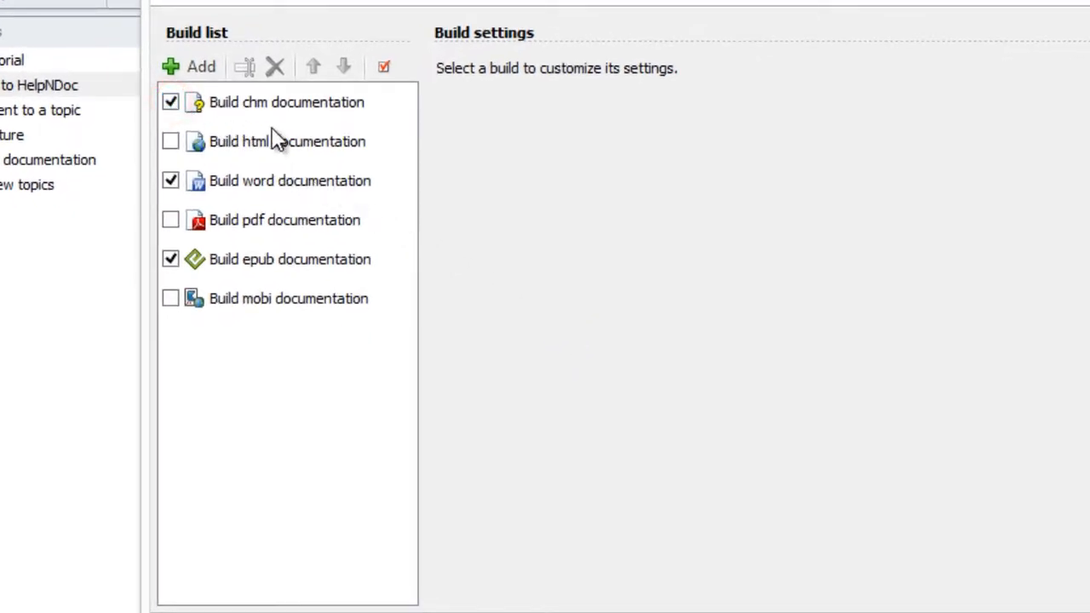
mouse_move(239, 127)
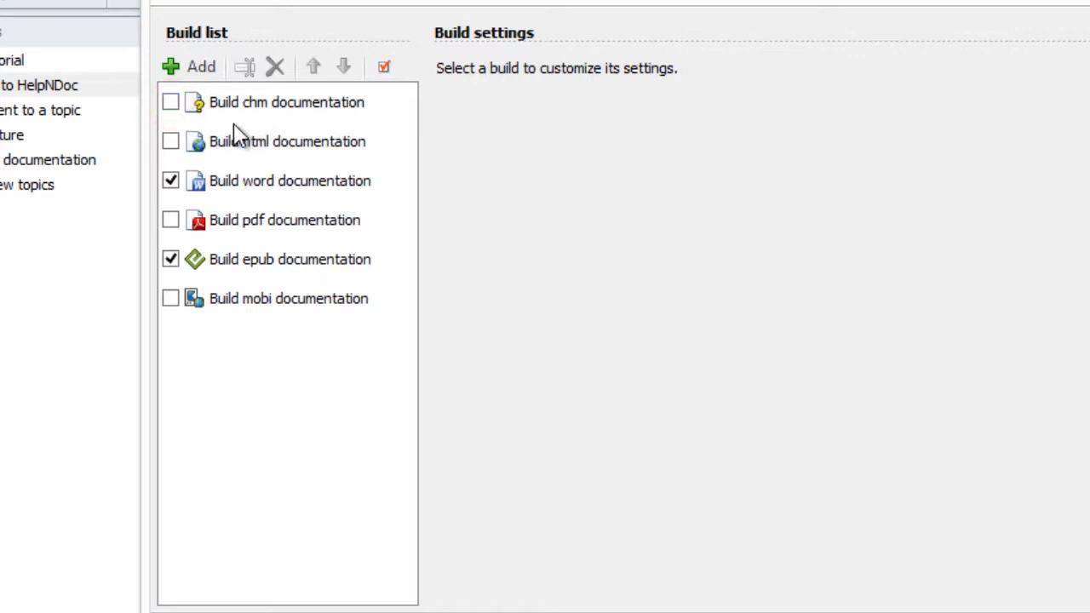
click(170, 180)
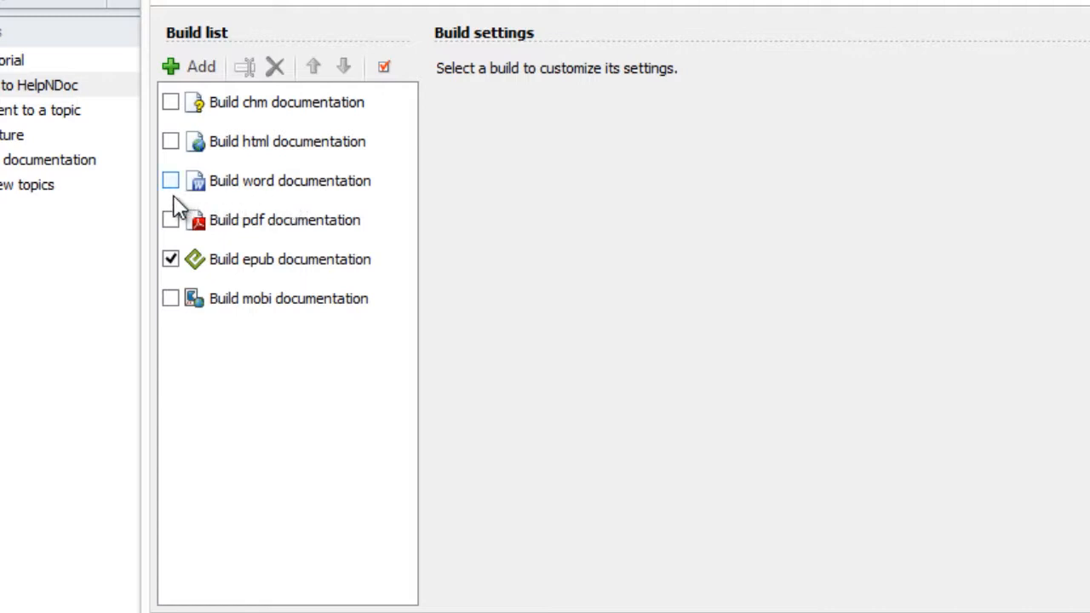
click(170, 180)
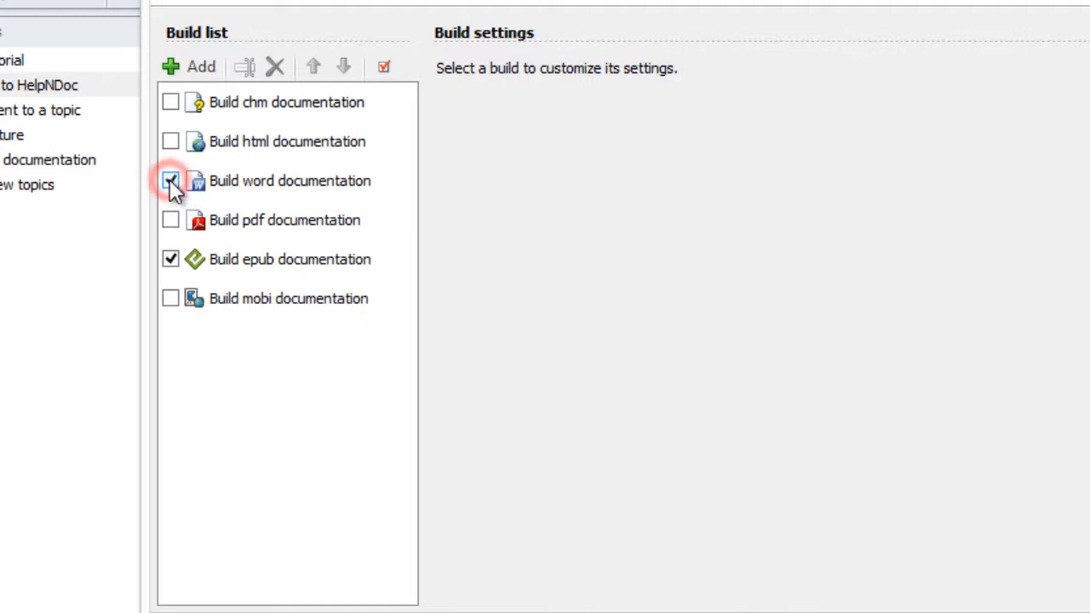
click(171, 181)
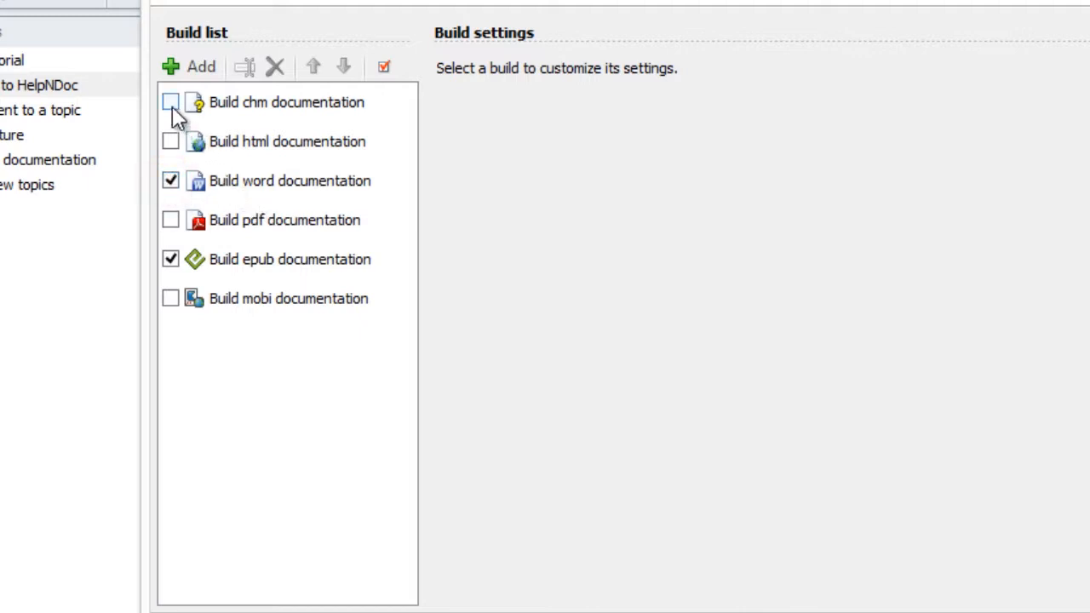
click(171, 102)
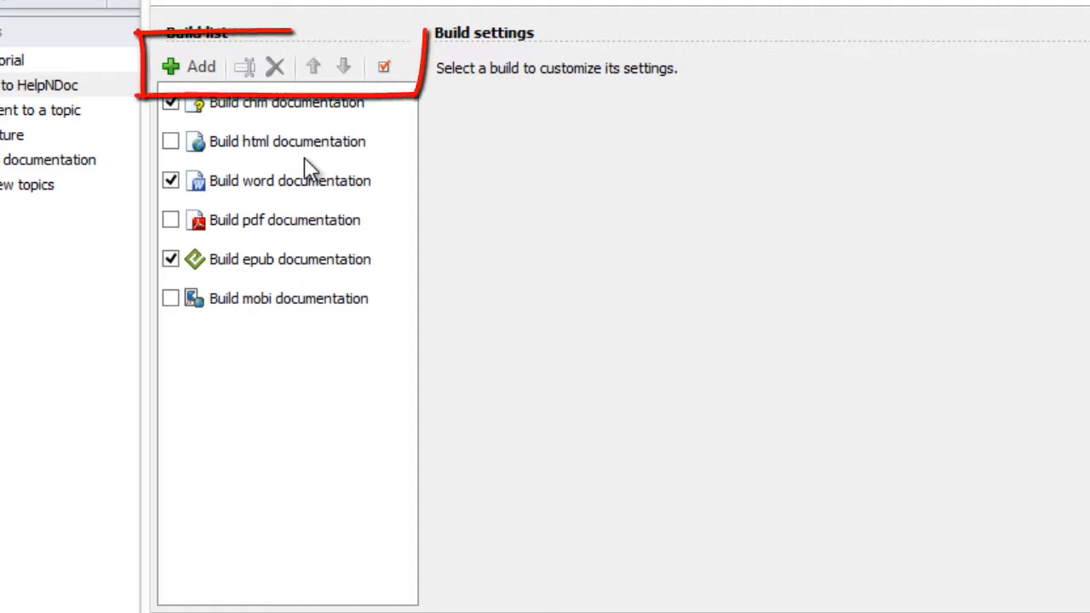
mouse_move(315, 167)
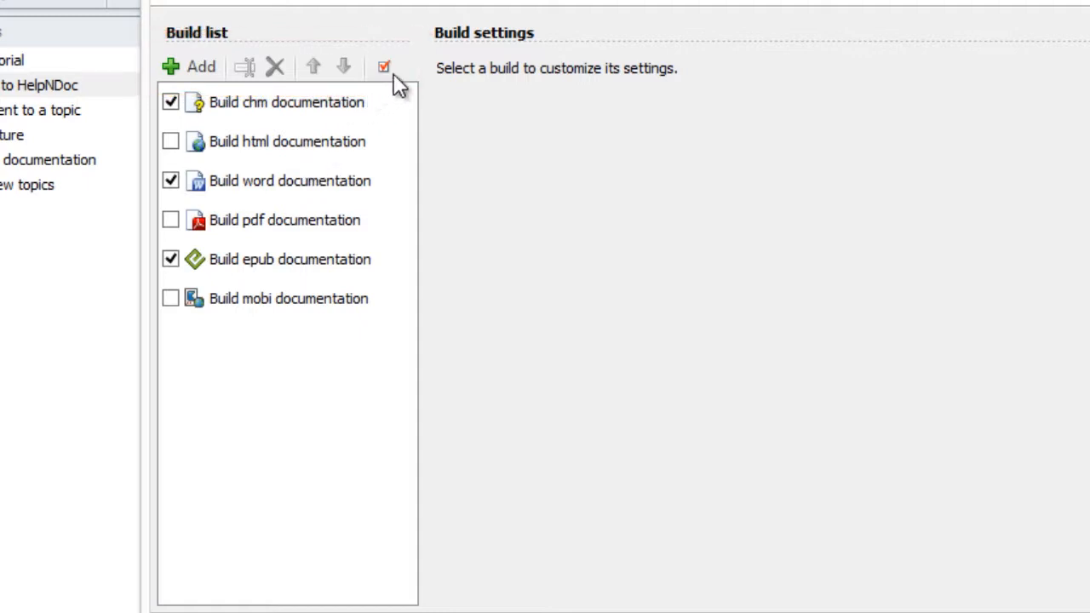
- Enable all builds, narrow to only PDF and Word, then invert so Word and PDF are unchecked
click(385, 66)
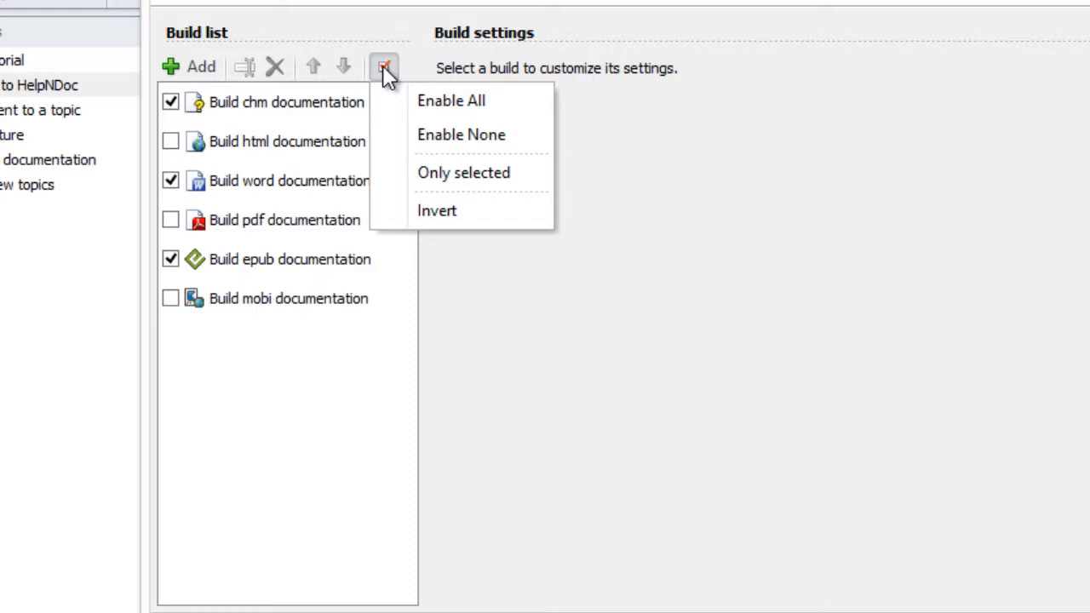
mouse_move(398, 81)
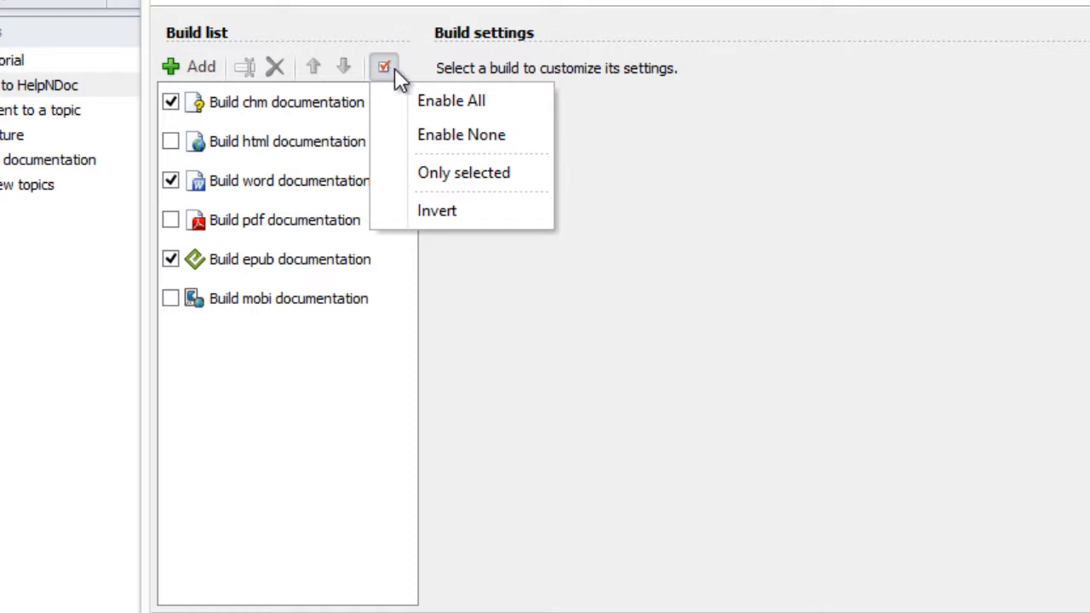
mouse_move(498, 111)
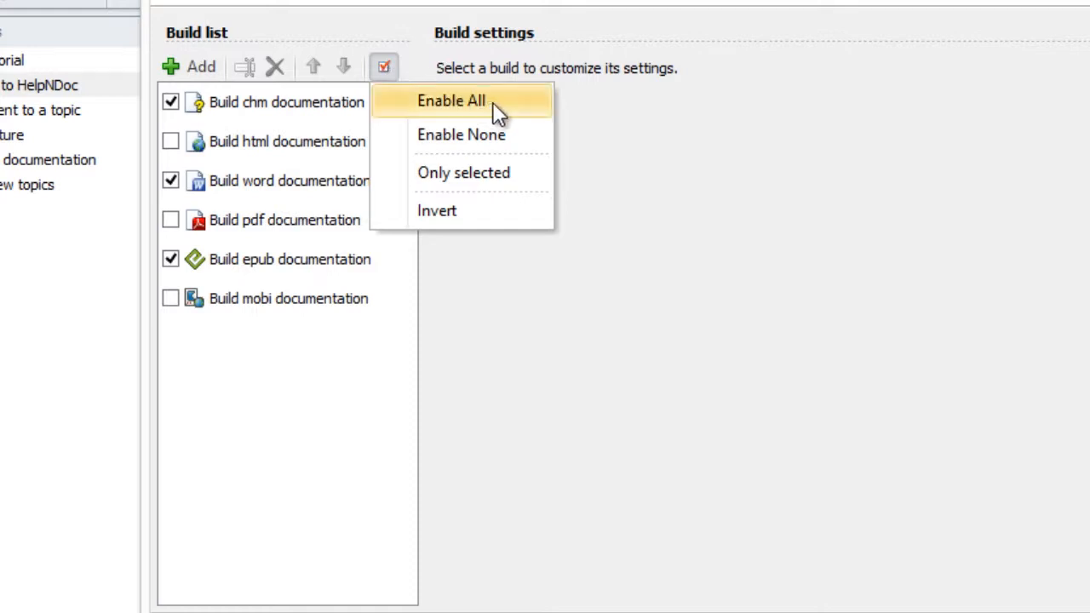
click(451, 101)
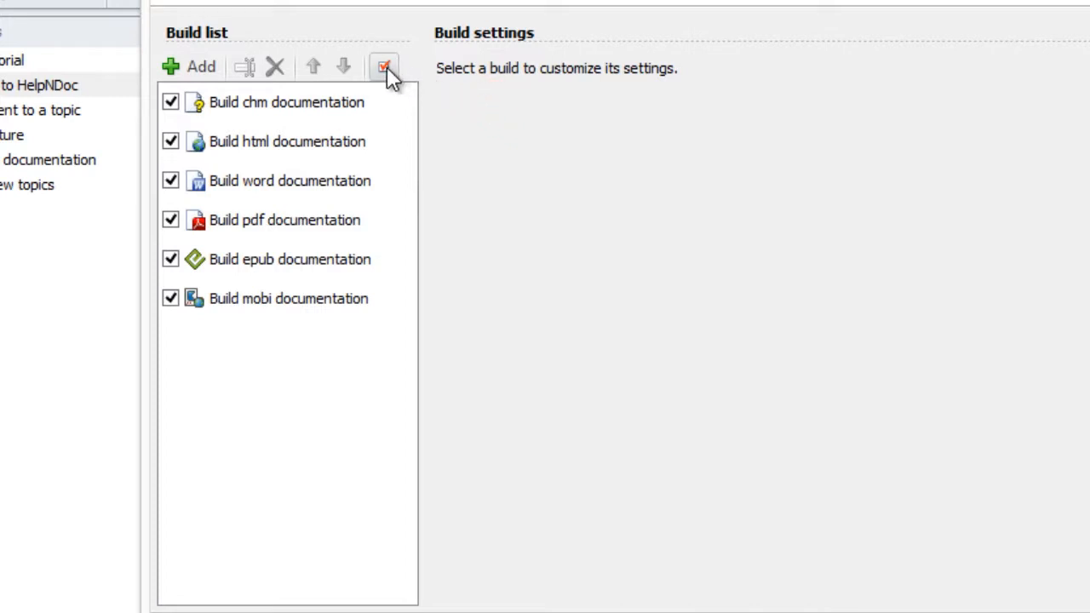
click(385, 66)
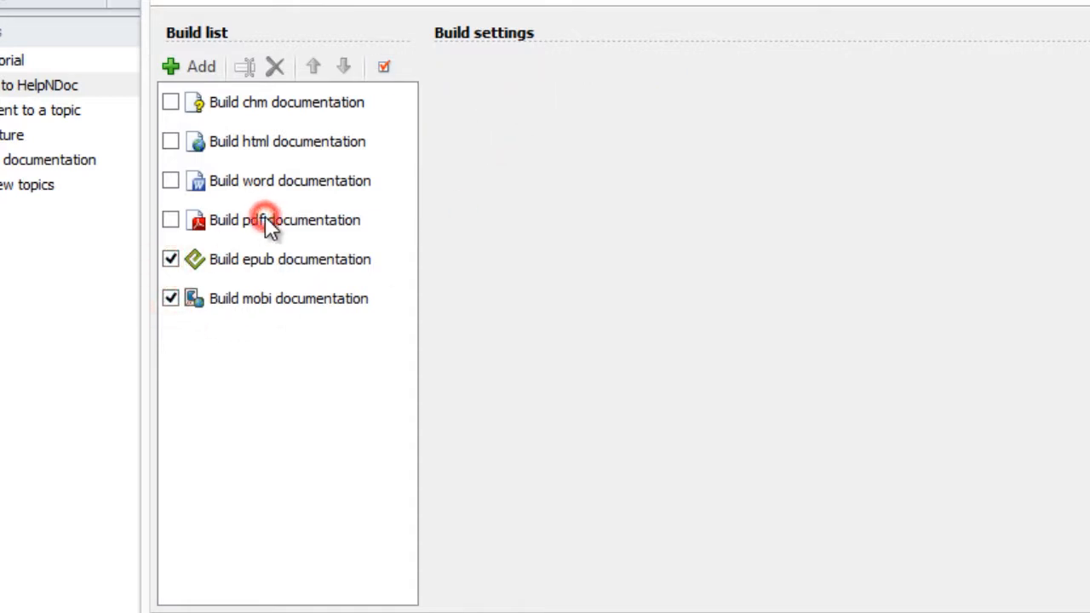
click(383, 66)
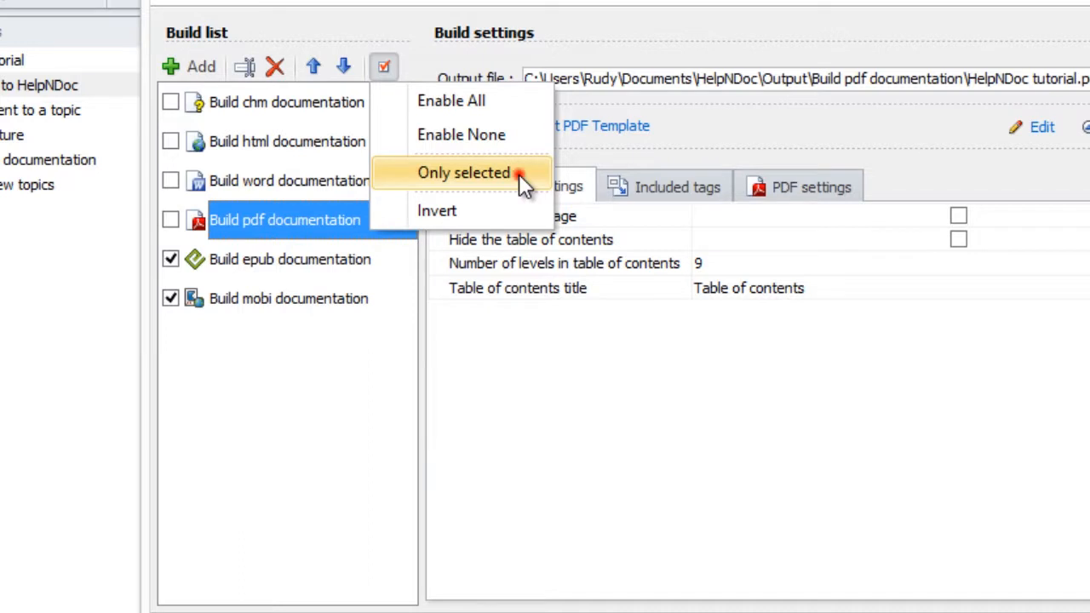
click(463, 172)
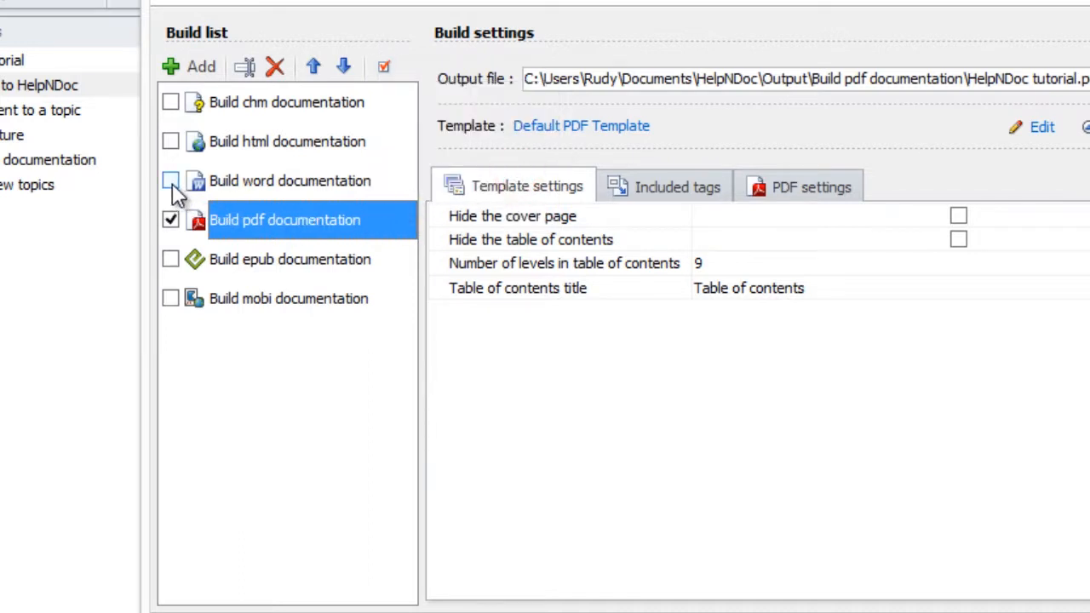
click(385, 66)
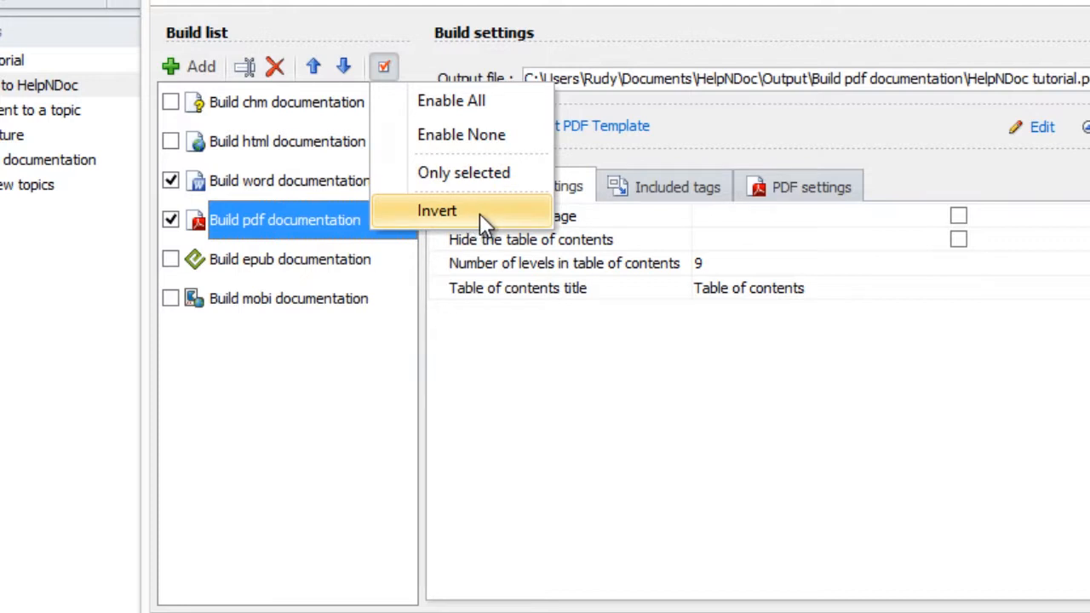
click(436, 211)
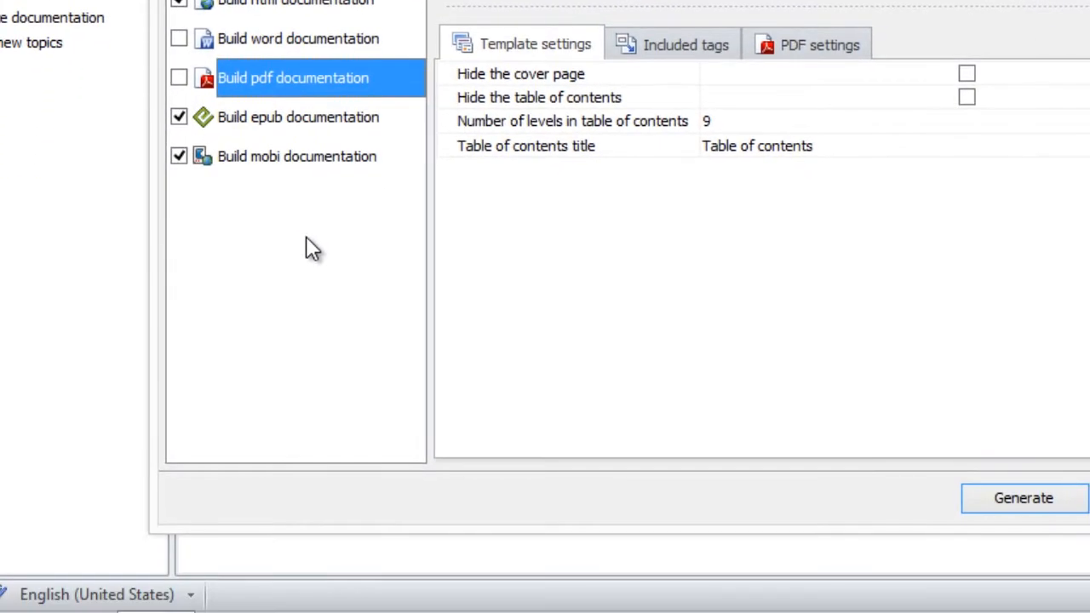
- Invert the build list again from the context menu, leaving only Word and PDF enabled
right_click(310, 247)
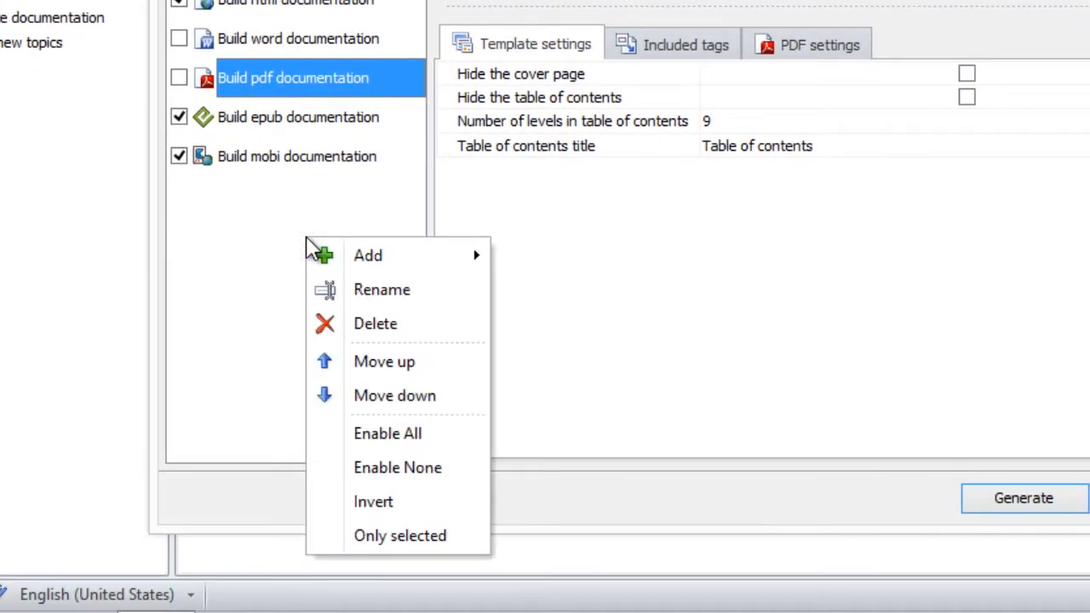
mouse_move(389, 434)
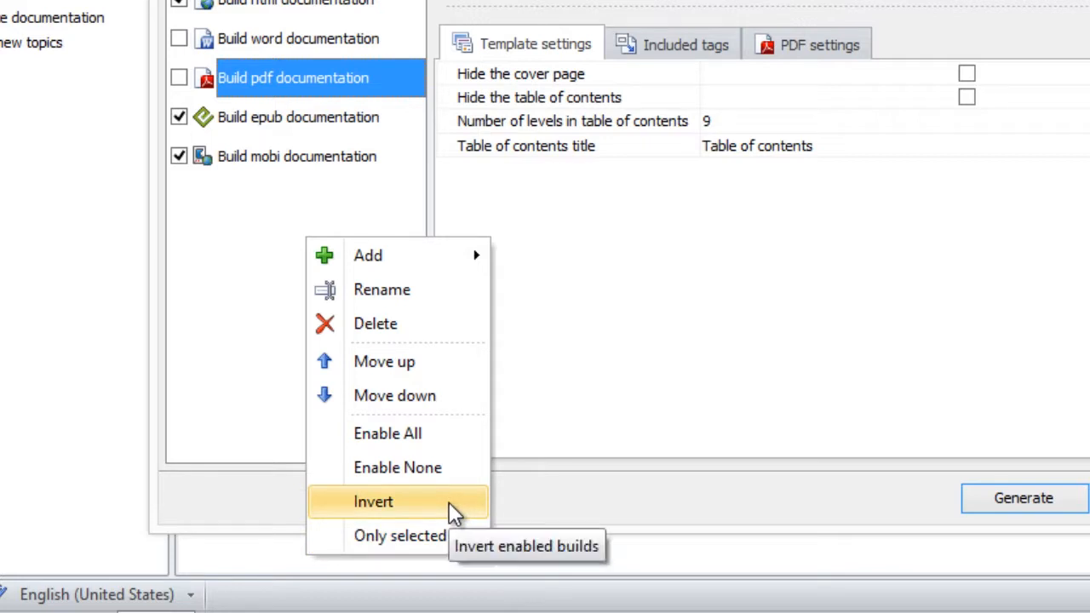
click(373, 501)
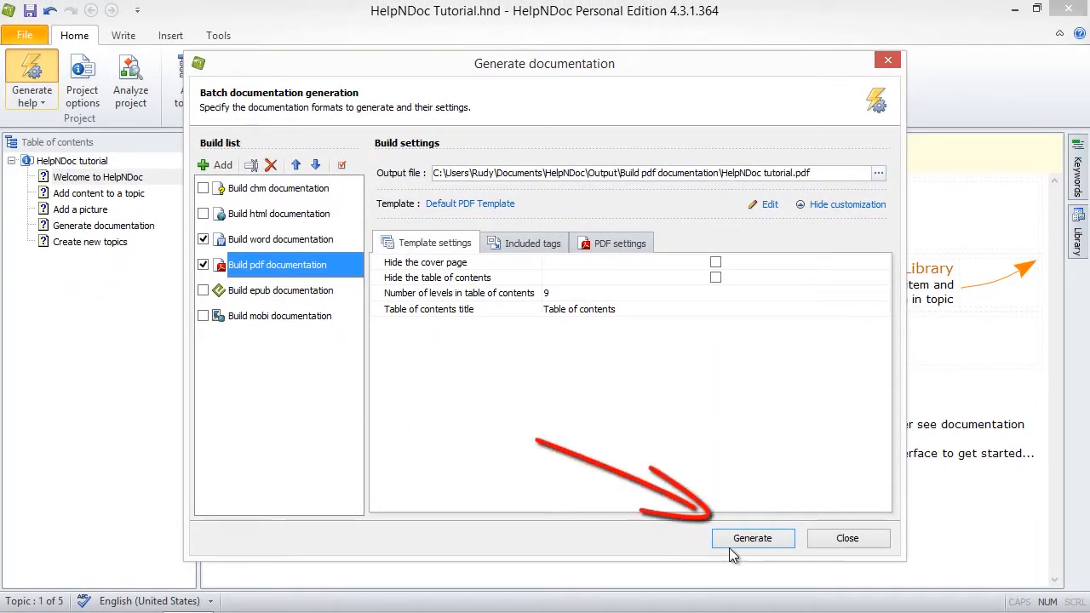
- Generate the enabled Word and PDF documentation and close the generation window
click(751, 538)
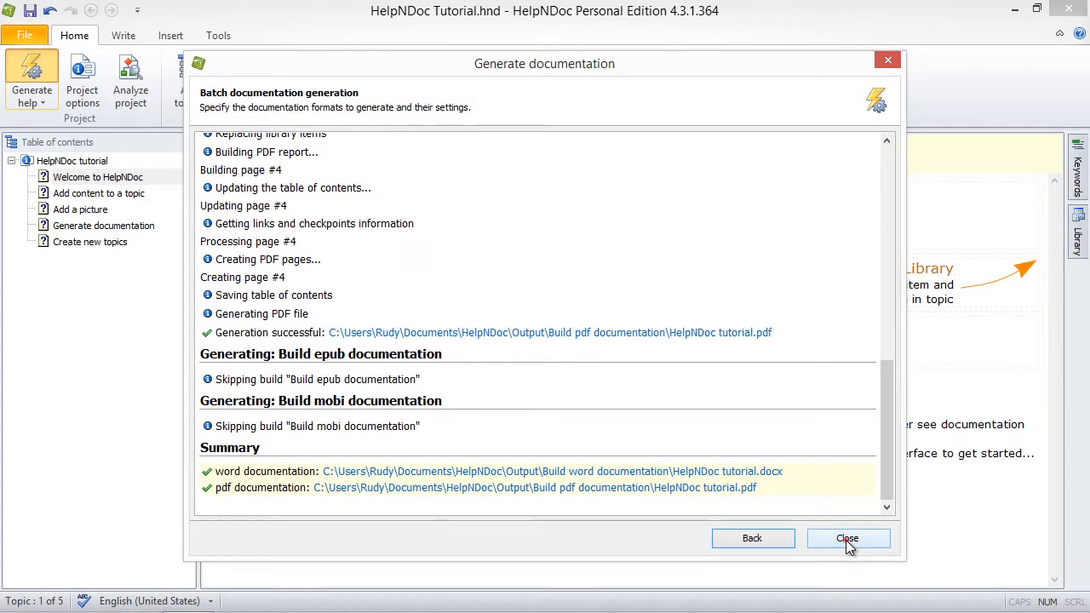
click(848, 538)
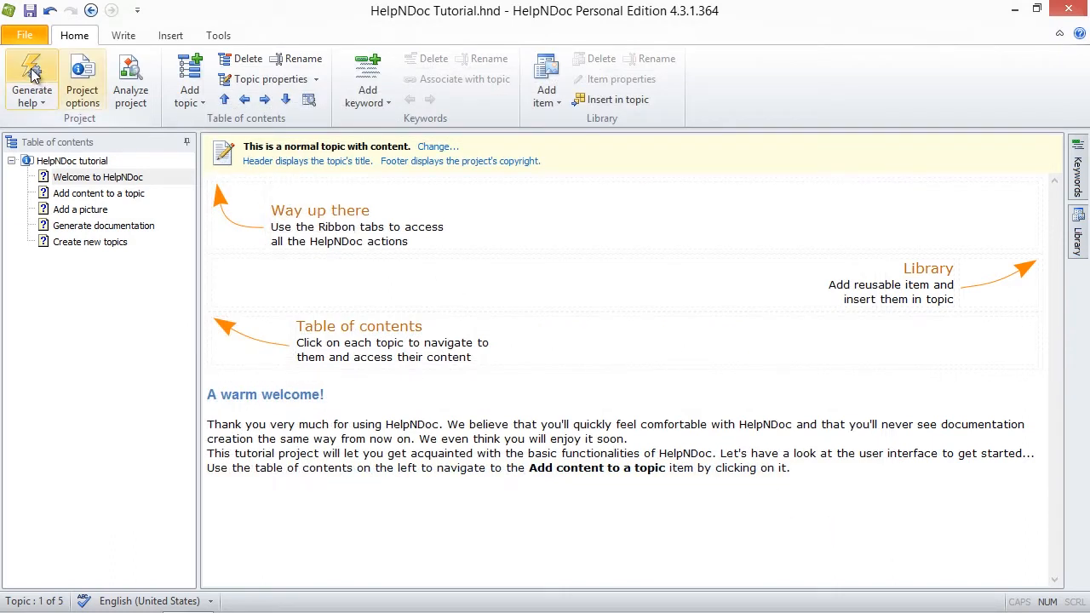
click(31, 82)
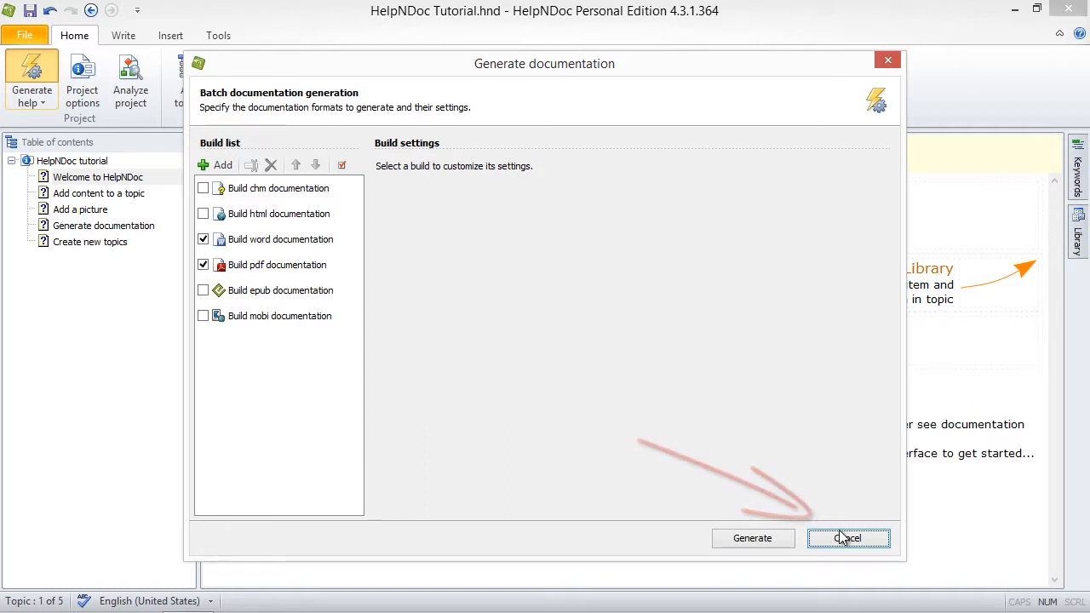
click(848, 538)
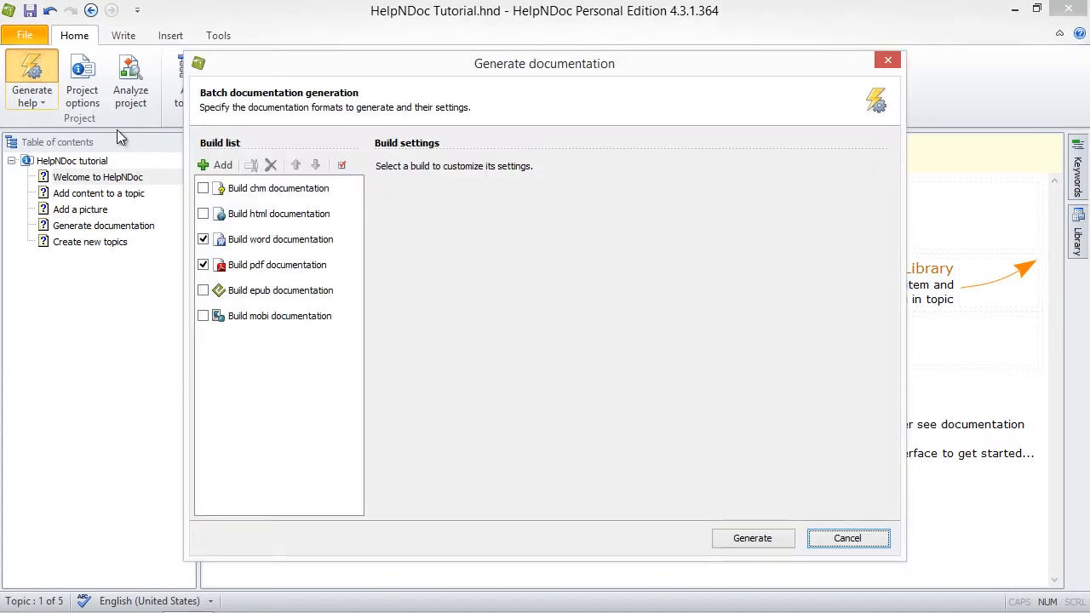
mouse_move(681, 446)
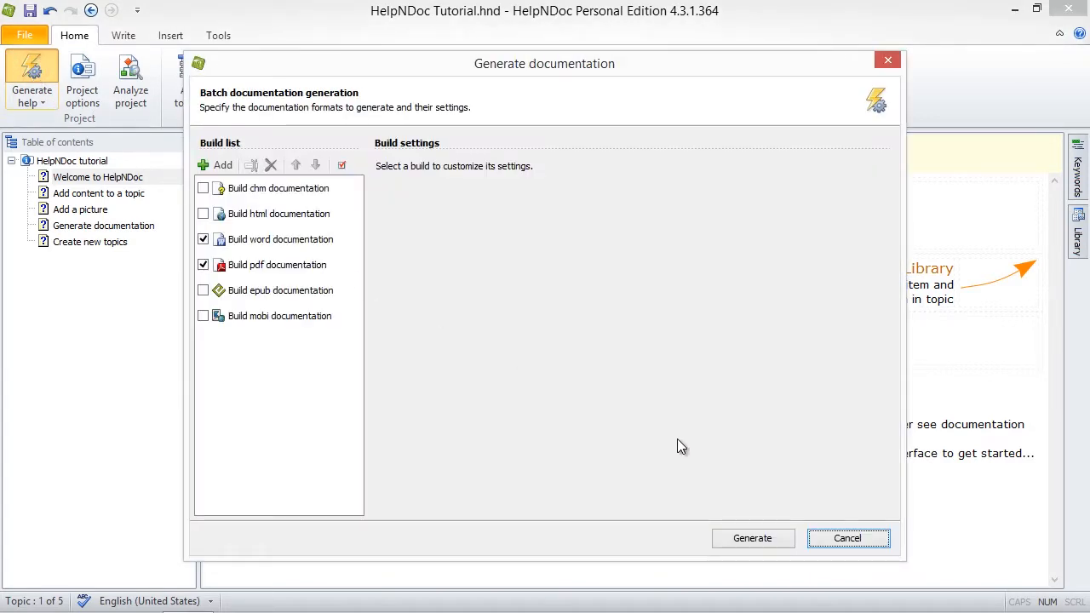
mouse_move(746, 289)
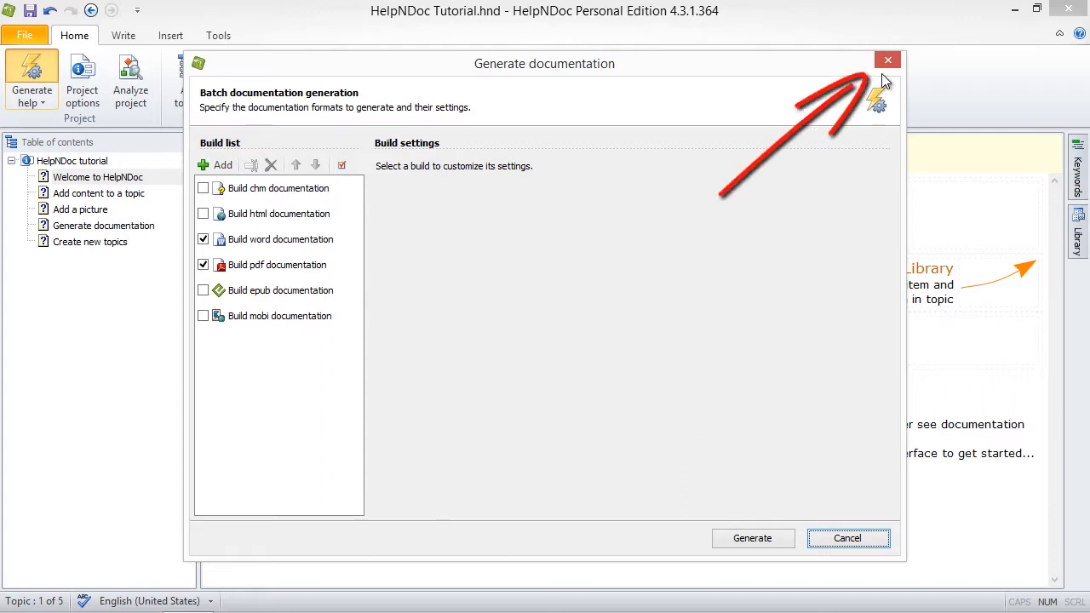
mouse_move(889, 62)
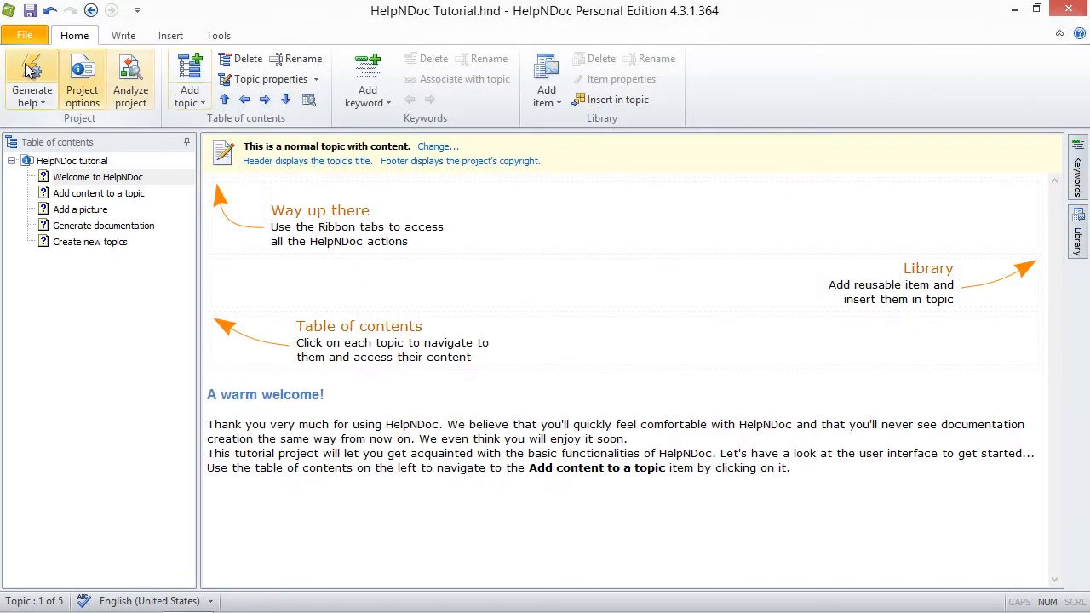
- Delete the mobi build from the build list, leaving CHM, HTML, Word, PDF and ePub
click(30, 82)
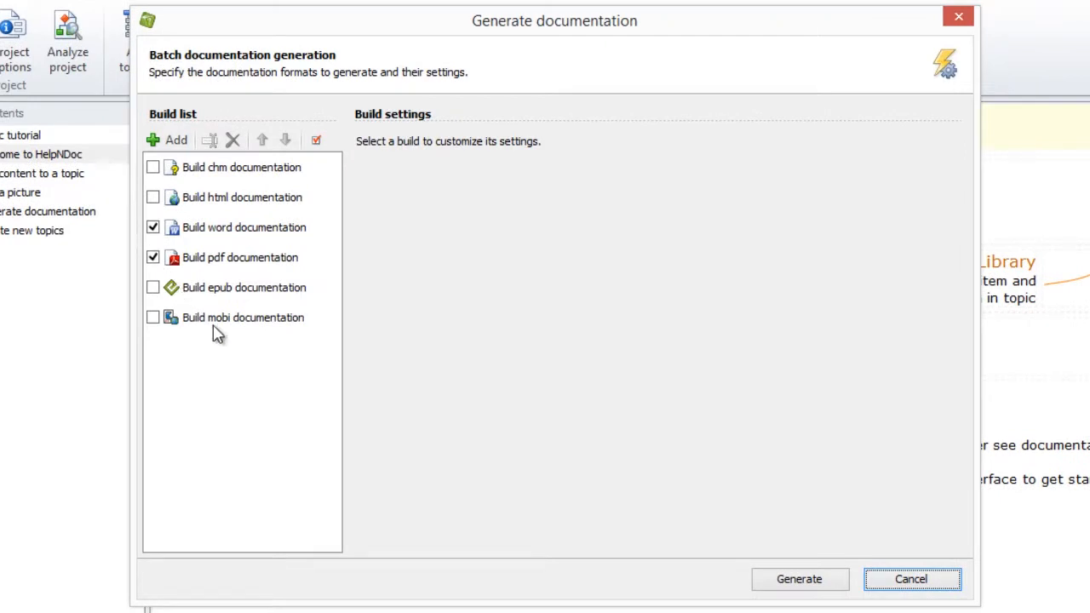
click(242, 317)
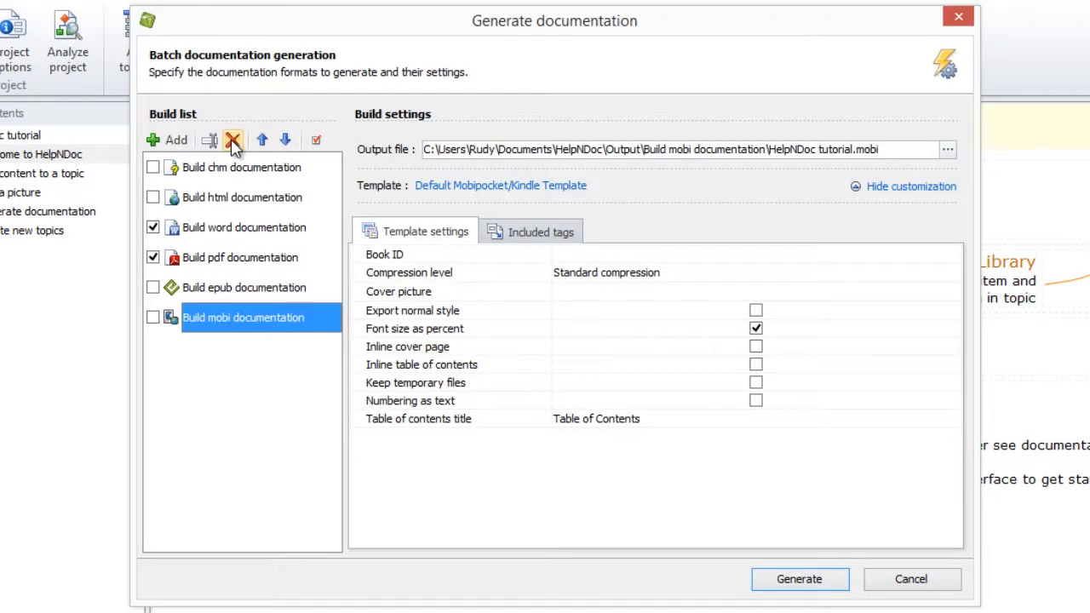
click(231, 140)
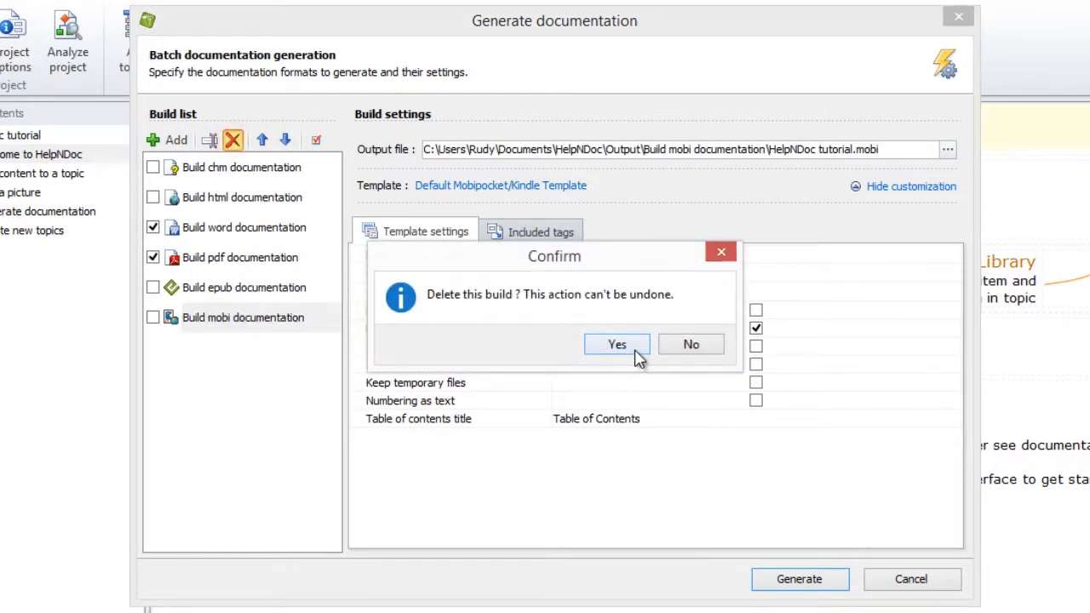
click(617, 344)
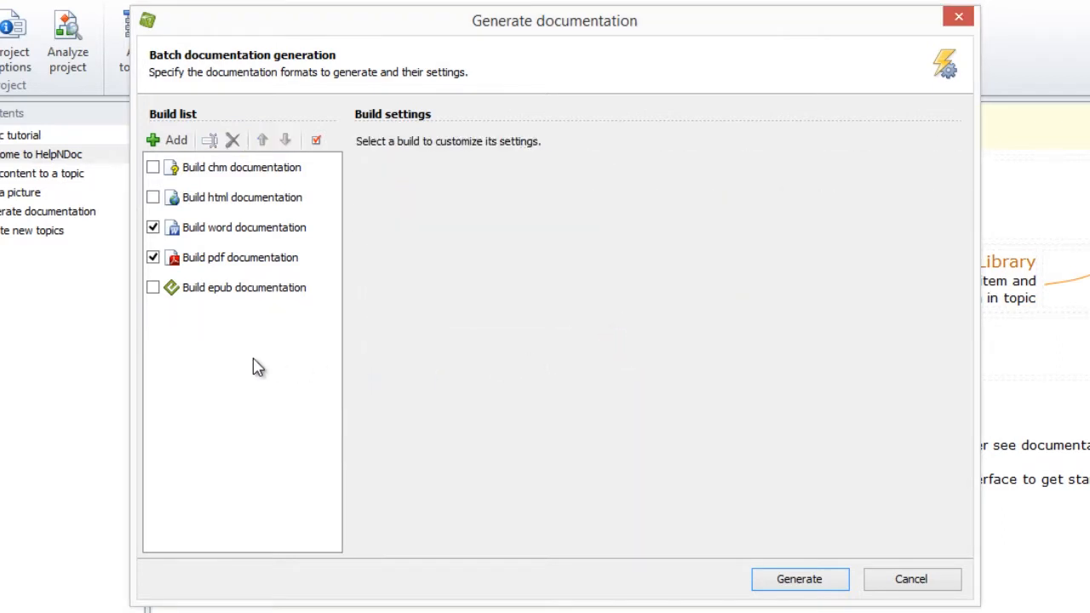